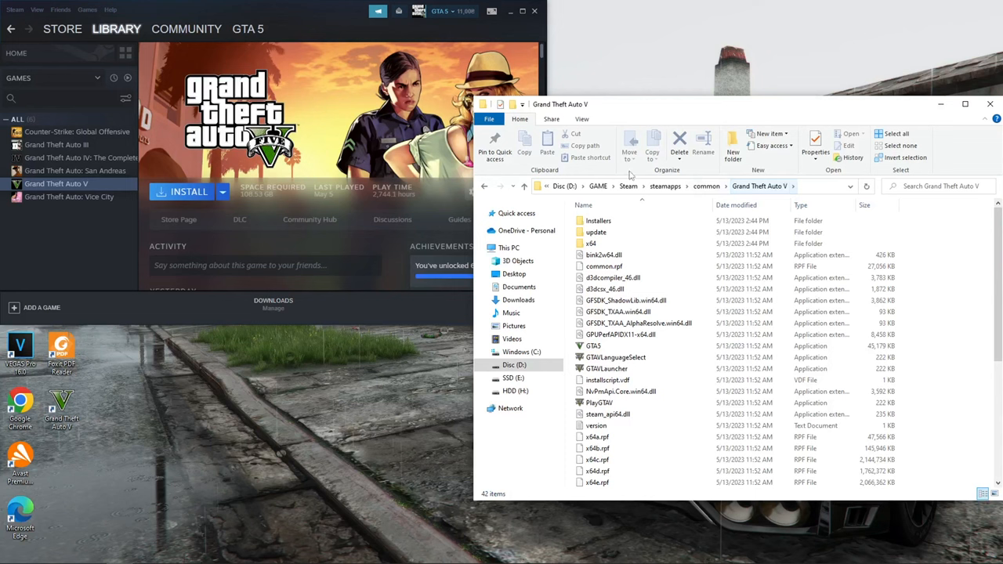
# - Open the Steam client menu from the top-left menu bar
pyautogui.click(9, 8)
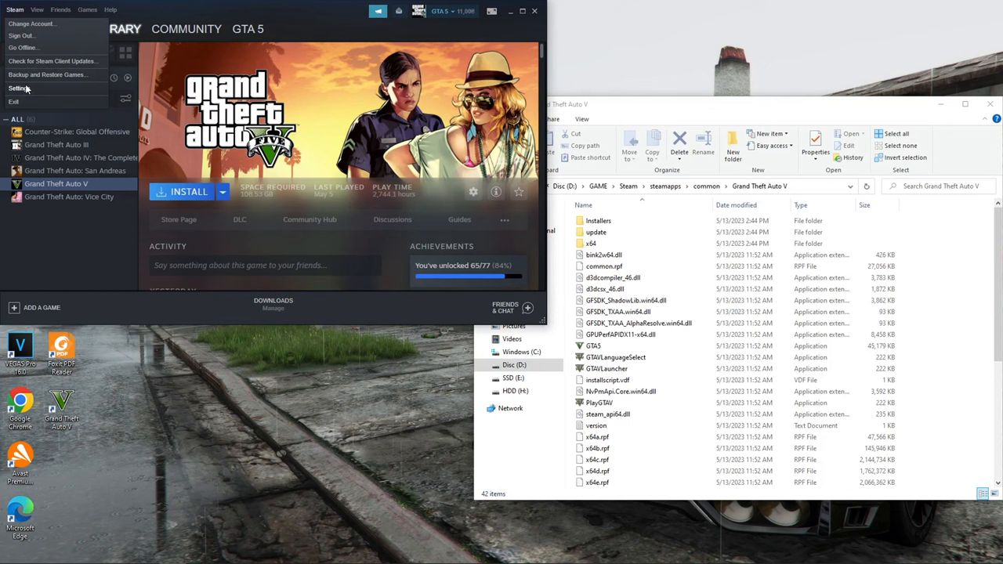
# - Open Steam Settings to reach the Storage Manager for library folders
pyautogui.click(23, 88)
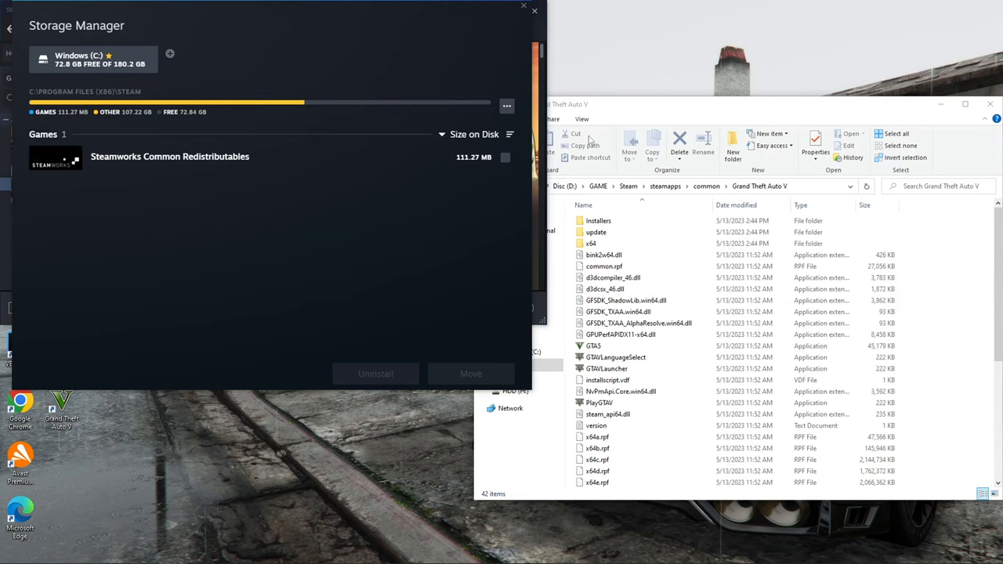
pyautogui.moveTo(171, 54)
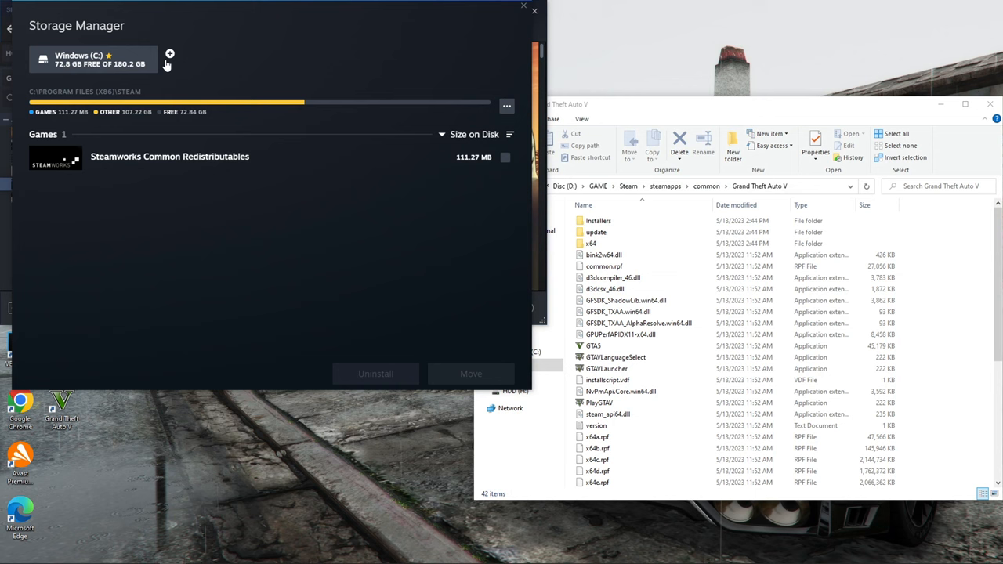
# - Start adding a library drive and choose 'Let me choose another location'
pyautogui.click(168, 53)
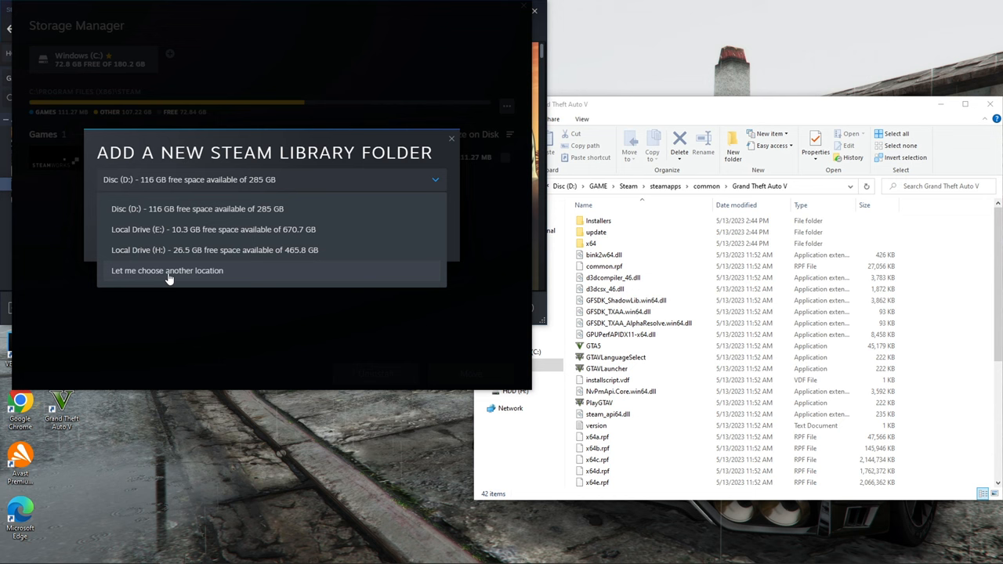
pyautogui.click(167, 270)
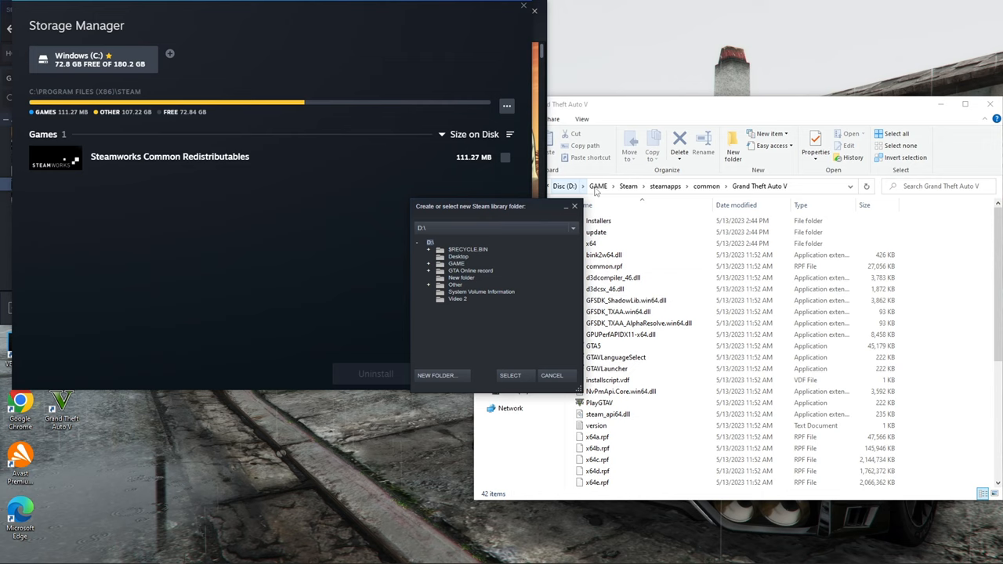
# - Select D:\GAME\Steam as the new Steam library folder
pyautogui.click(455, 262)
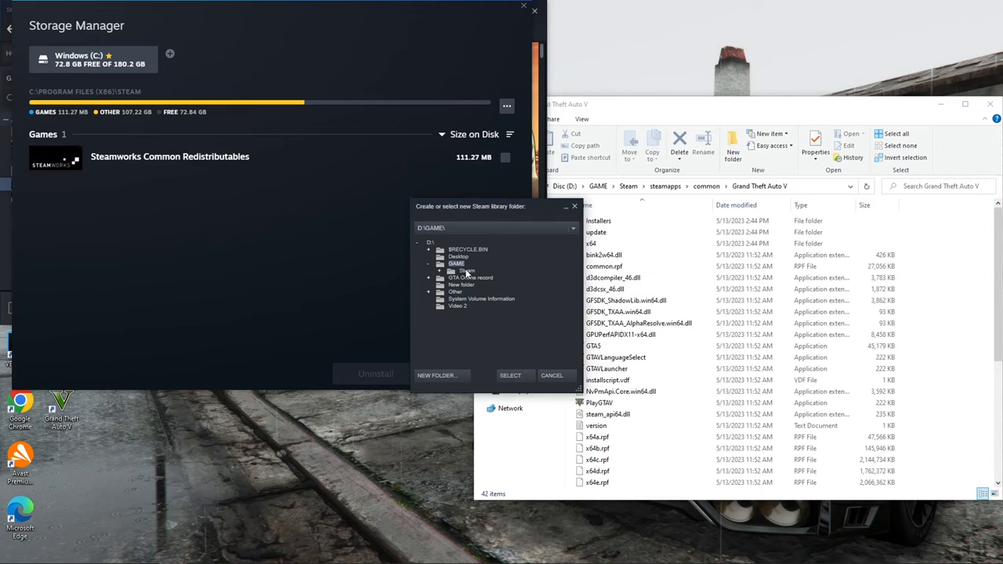
pyautogui.click(514, 375)
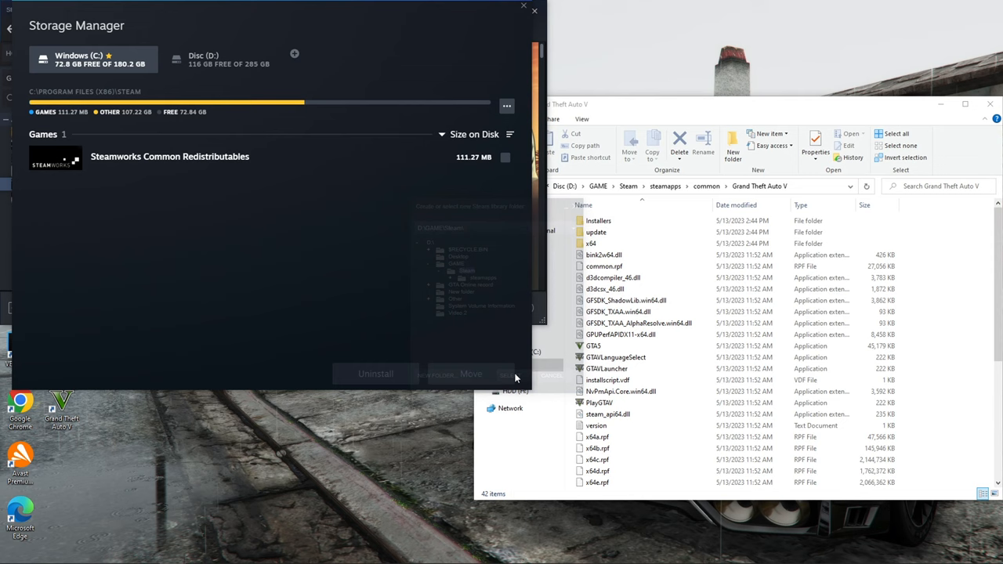
pyautogui.click(222, 60)
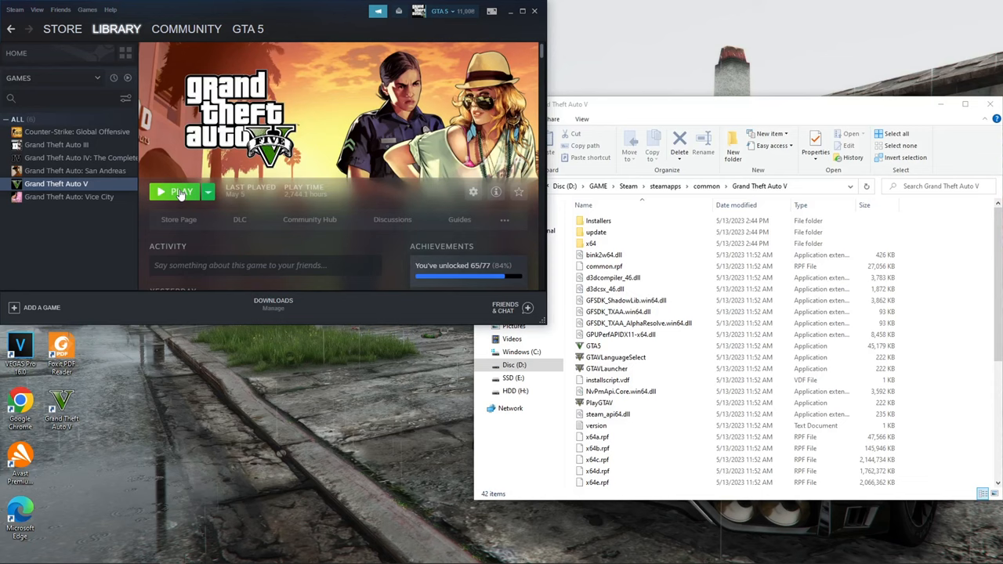
# - Launch Grand Theft Auto V with its Play button in the library
pyautogui.click(178, 192)
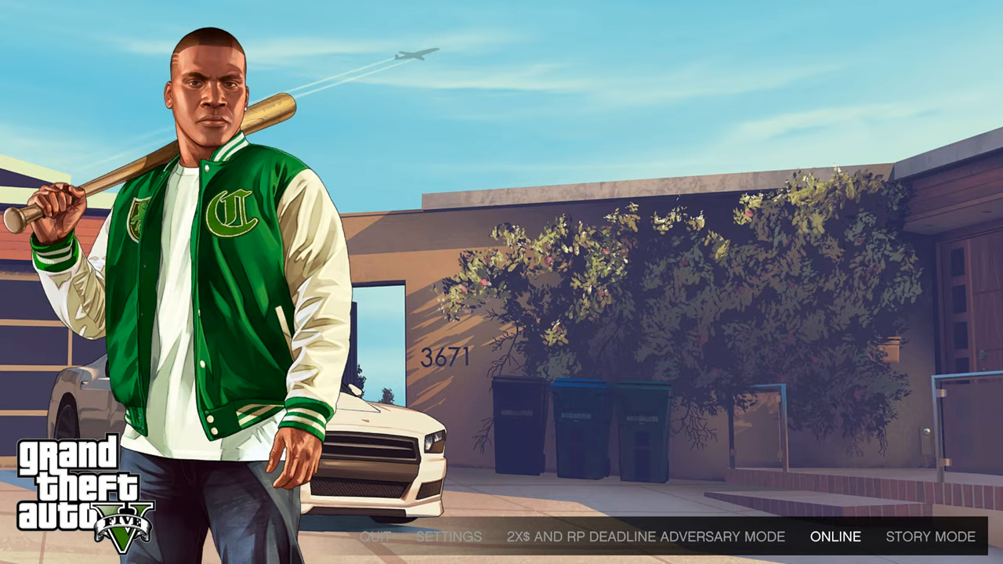
# - Choose Story Mode on the GTA V title screen
pyautogui.click(924, 536)
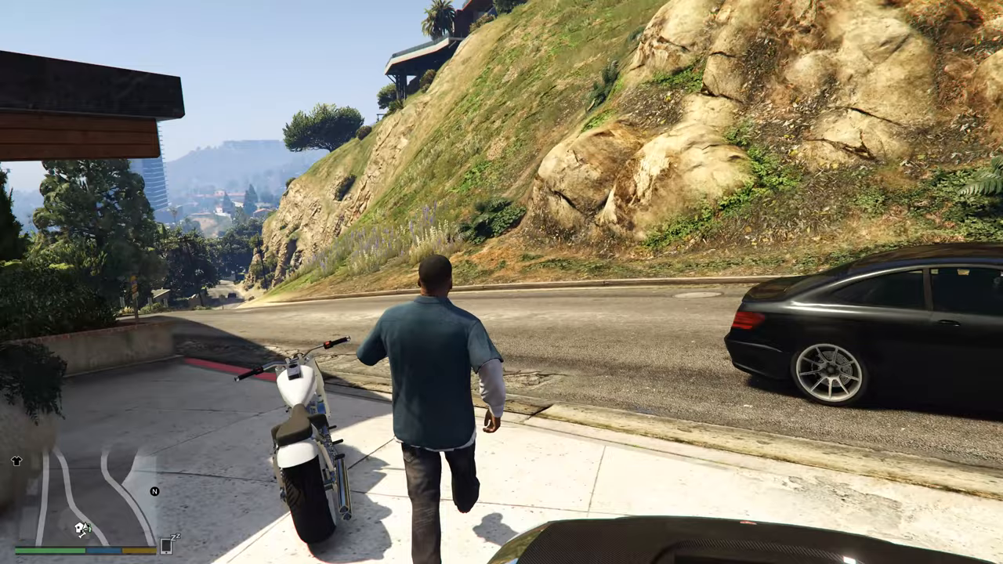